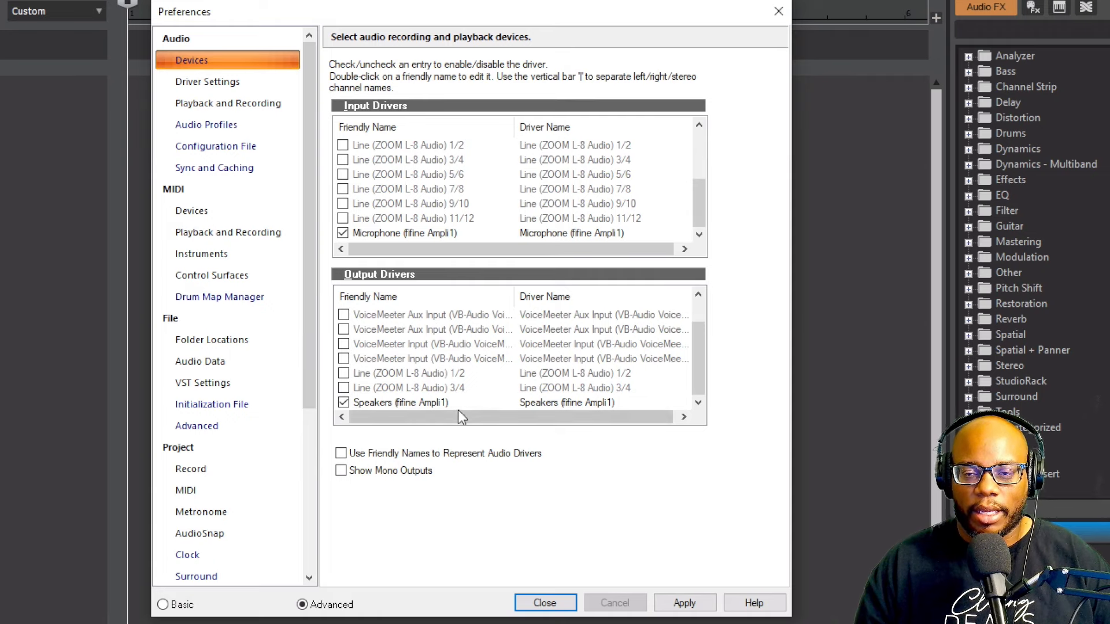
- Review the enabled fifine Ampli1 devices, then move to Audio Driver Settings in Preferences
{"action": "left_click", "coordinate": [543, 602]}
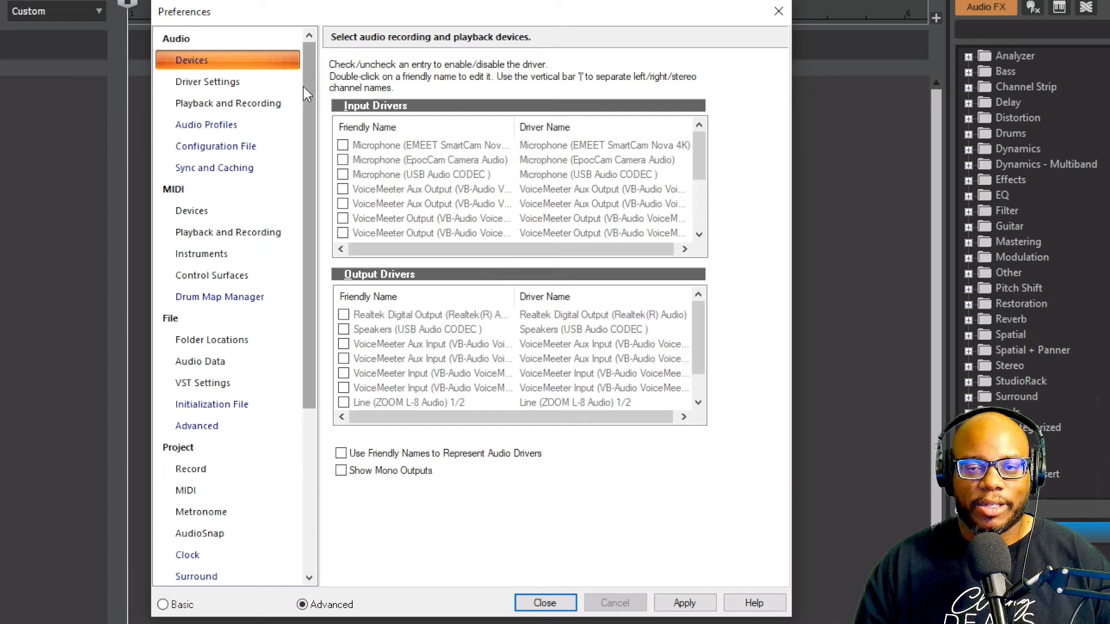
{"action": "left_click", "coordinate": [207, 81]}
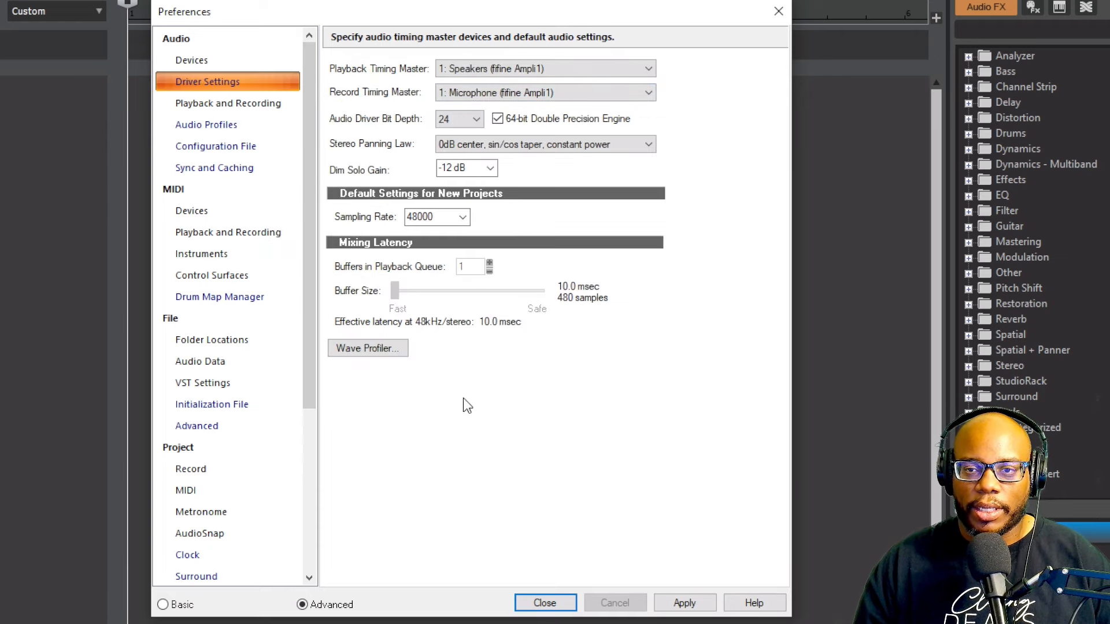
{"action": "mouse_move", "coordinate": [533, 299]}
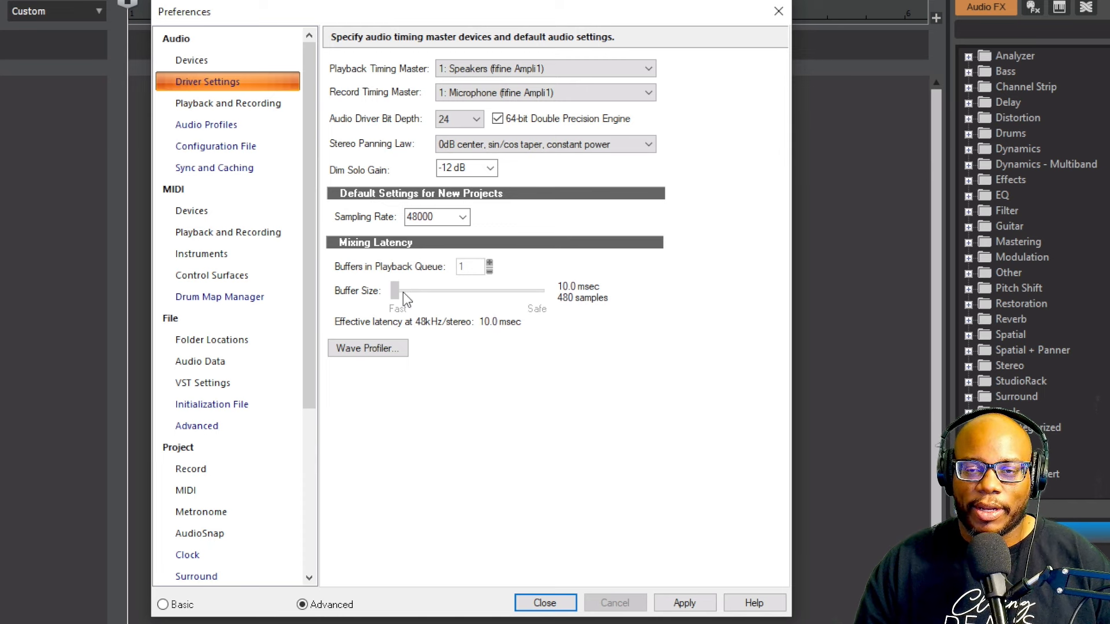
{"action": "mouse_move", "coordinate": [427, 317]}
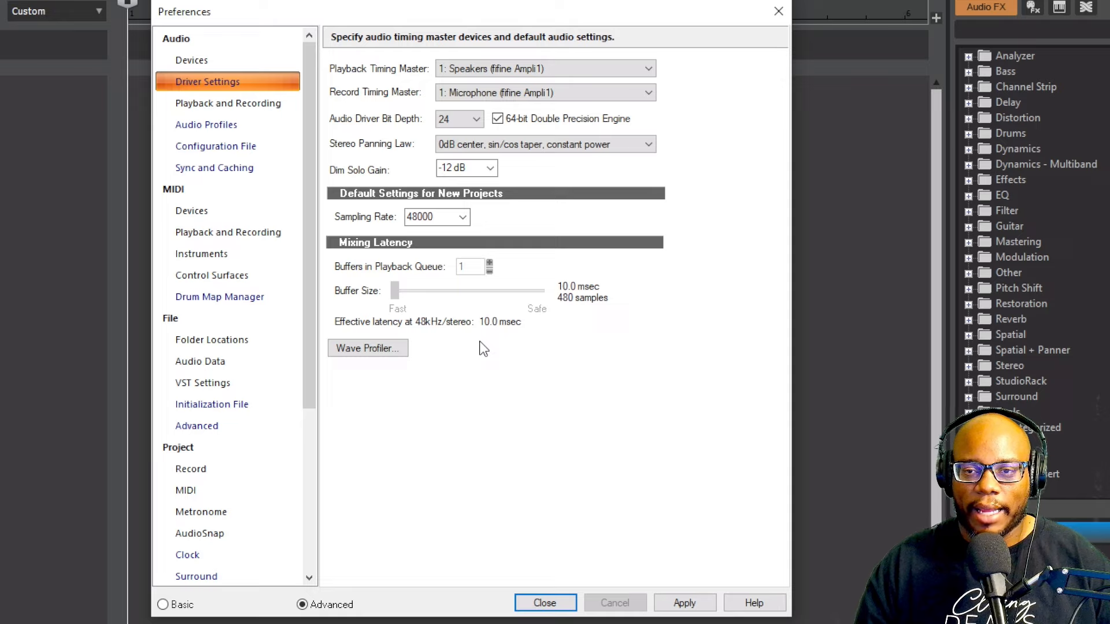
{"action": "mouse_move", "coordinate": [459, 292]}
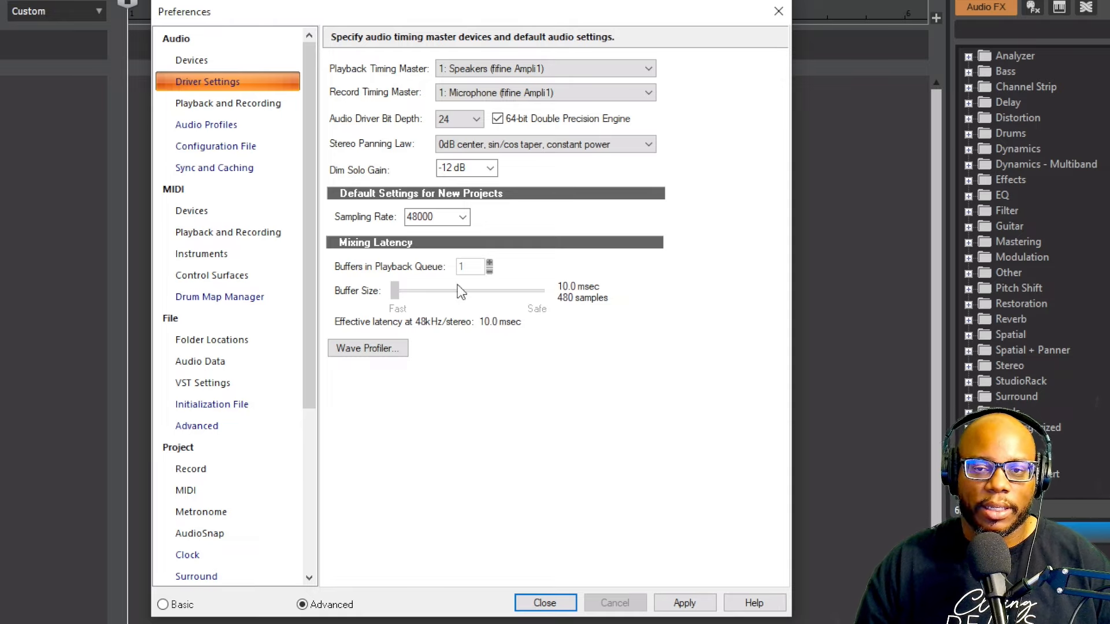
{"action": "left_click", "coordinate": [545, 603]}
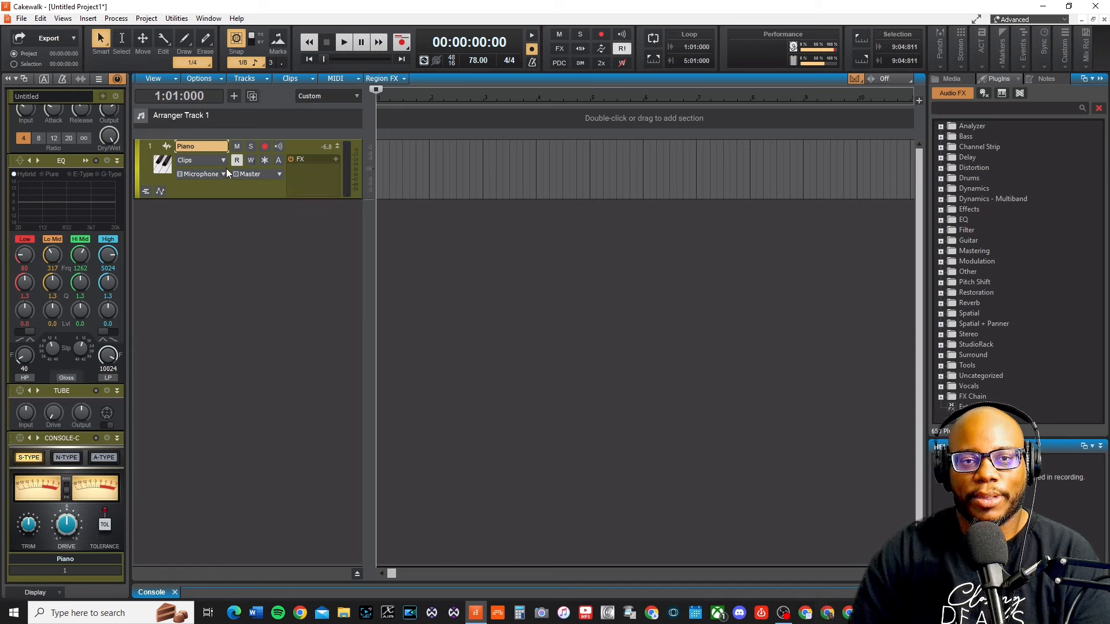
- Set the Piano track's input to Microphone (fifine Ampli1) L
{"action": "left_click", "coordinate": [223, 175]}
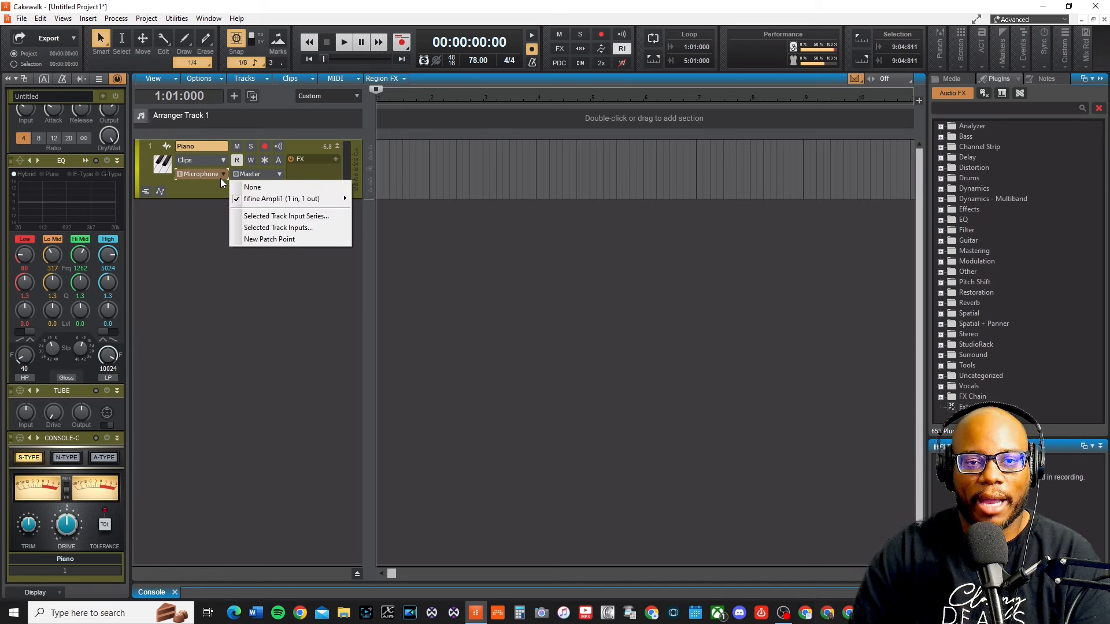
{"action": "mouse_move", "coordinate": [282, 199]}
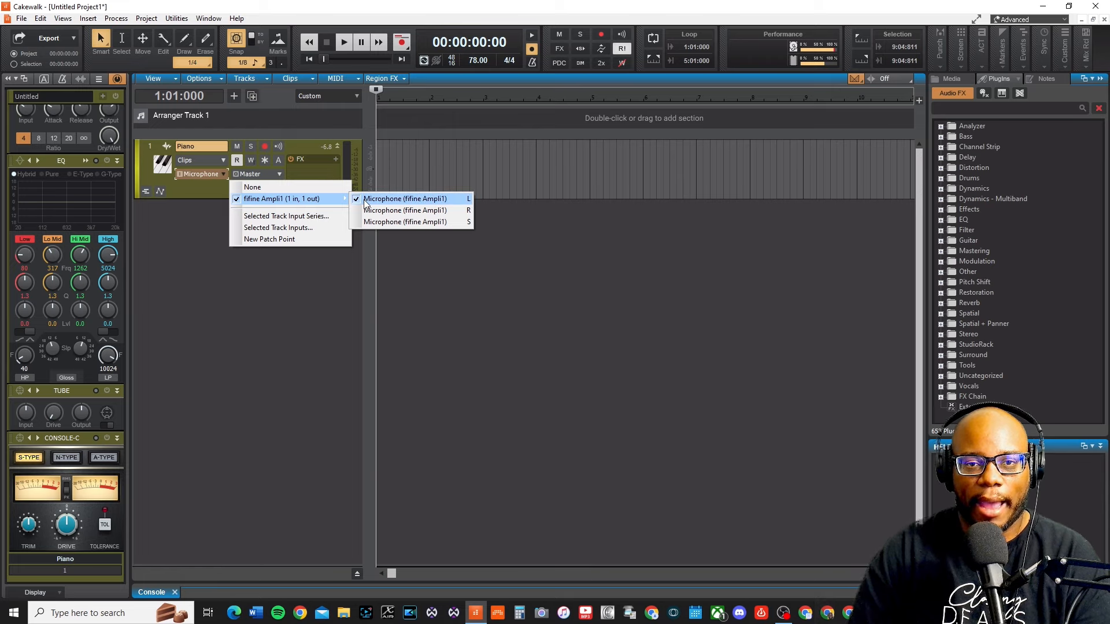
{"action": "mouse_move", "coordinate": [406, 199]}
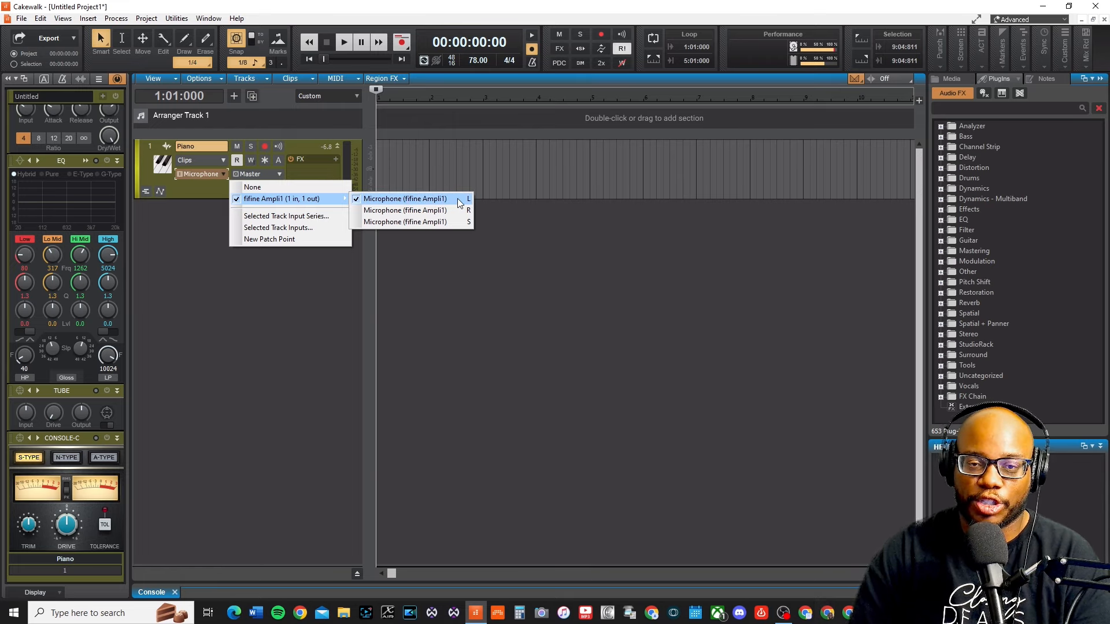
{"action": "left_click", "coordinate": [406, 199]}
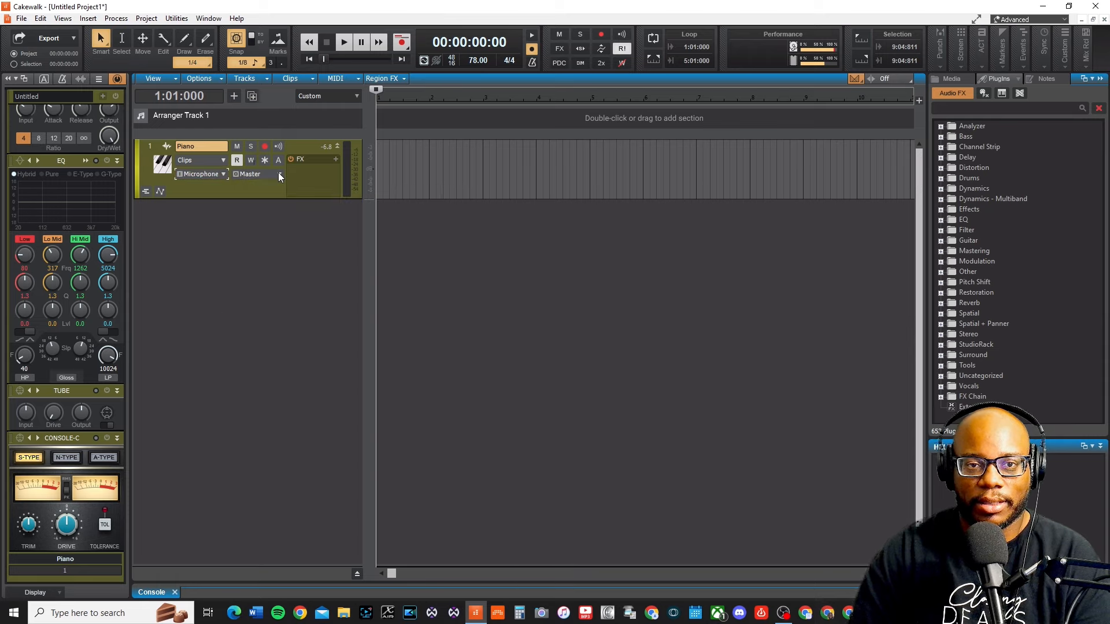